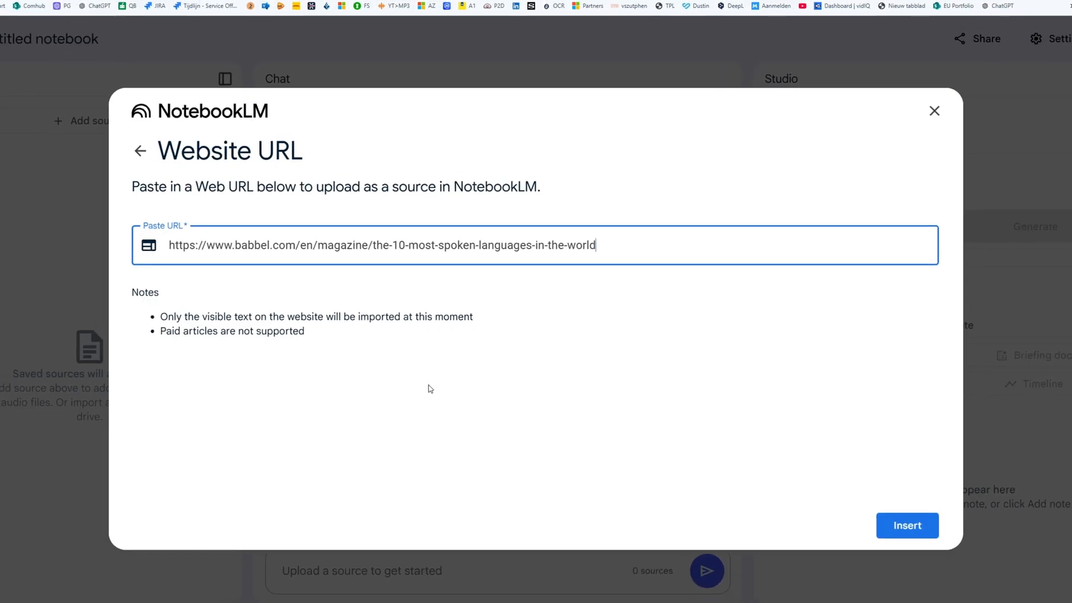
# Step: Add the article source and generate an audio overview focused on 'Create a fun podcast with a bit of guessing game in it.'
pyautogui.click(907, 525)
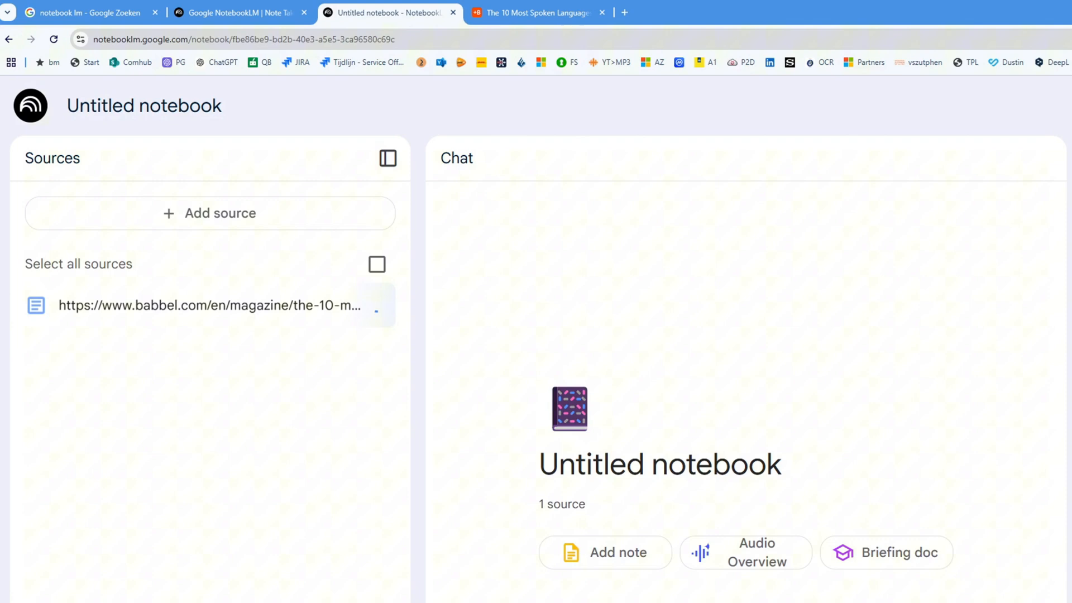
pyautogui.click(377, 264)
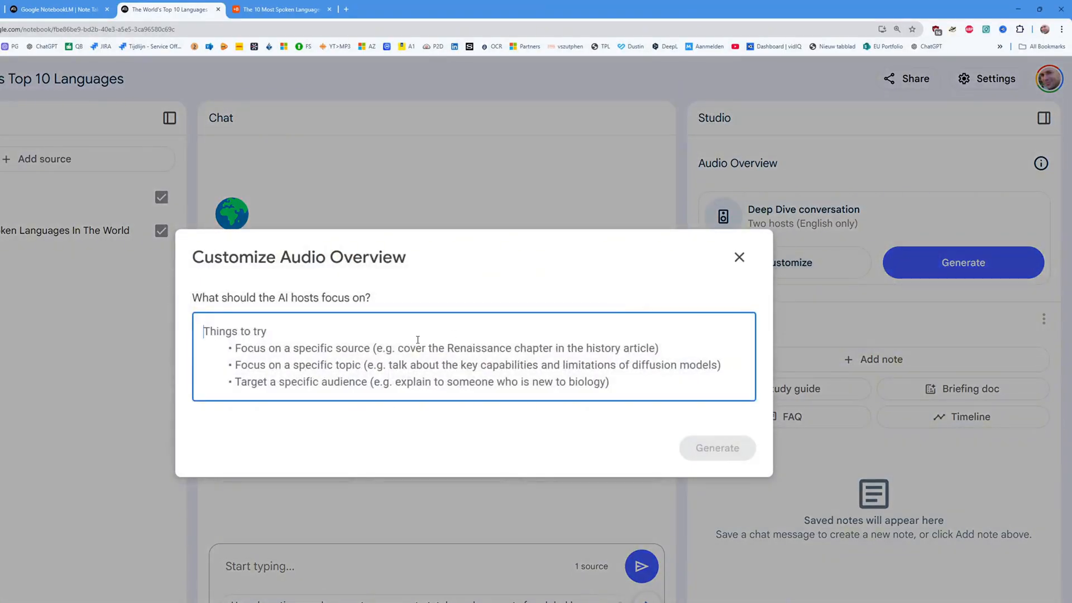
pyautogui.write('Create a fun podcast with a bit of guessing game in it.')
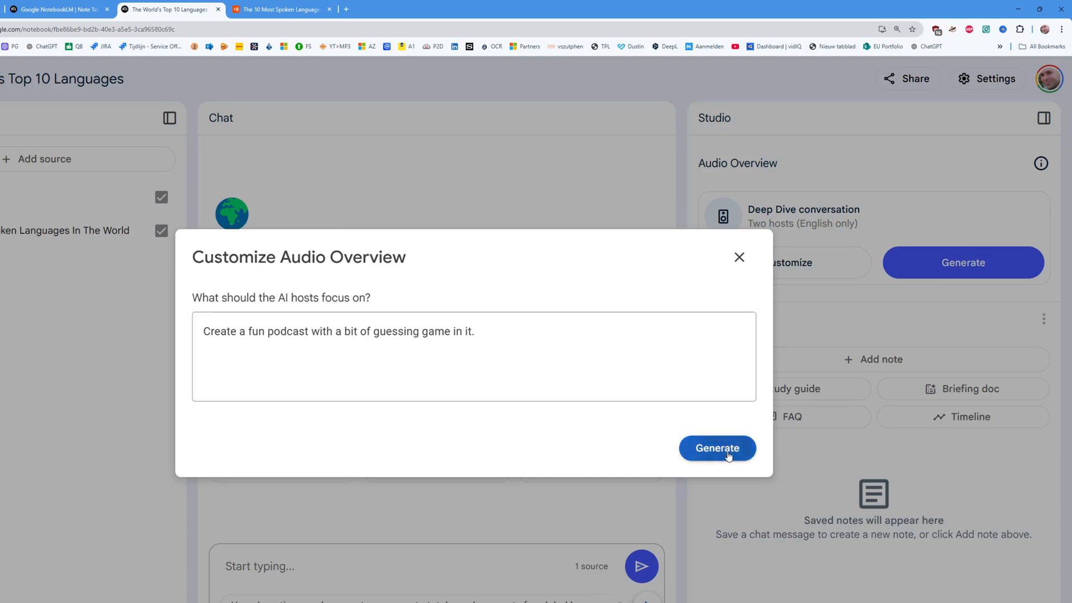
pyautogui.click(717, 447)
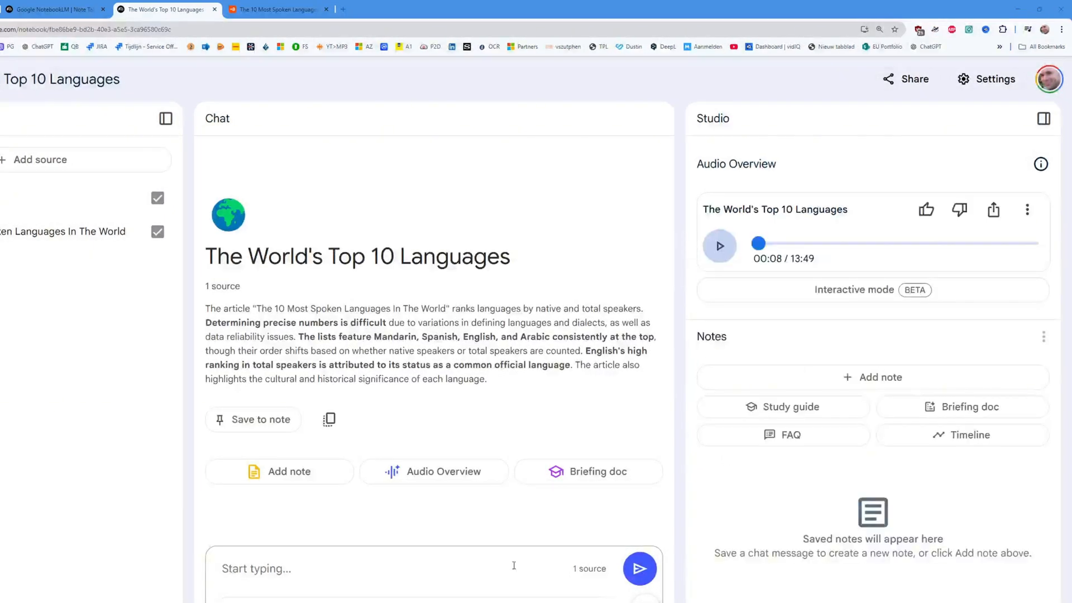
# Step: Play and pause the Top 10 Languages overview, then download it as a WAV file
pyautogui.click(719, 245)
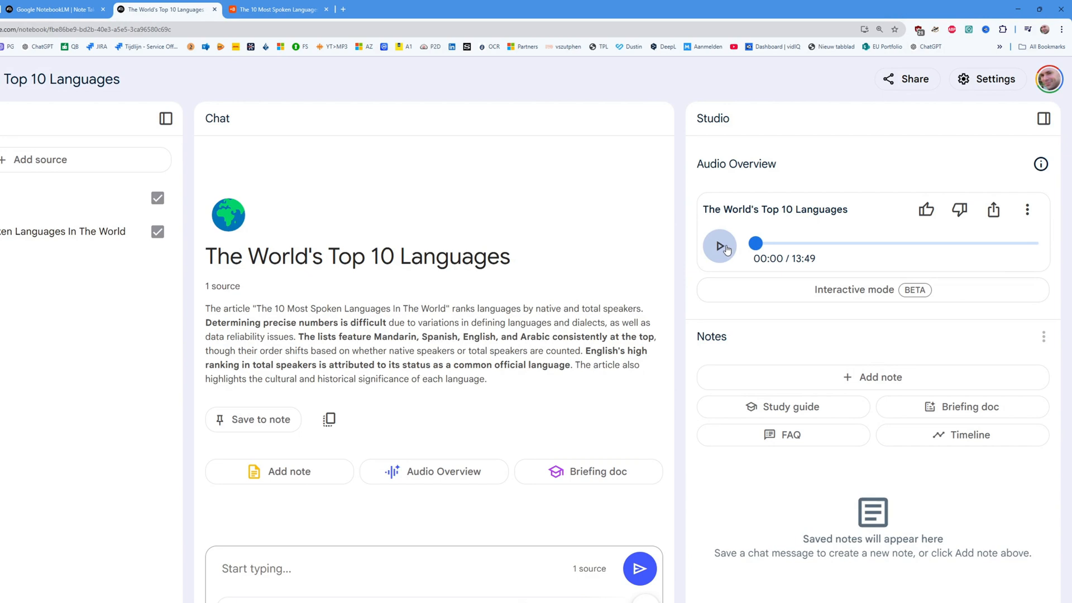
pyautogui.click(719, 245)
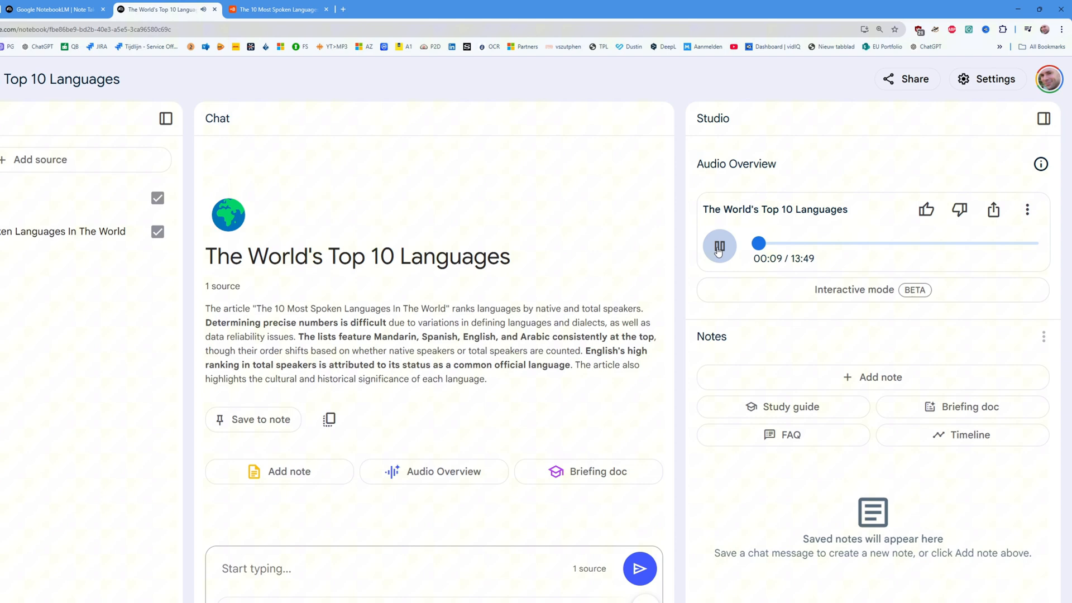
pyautogui.click(718, 246)
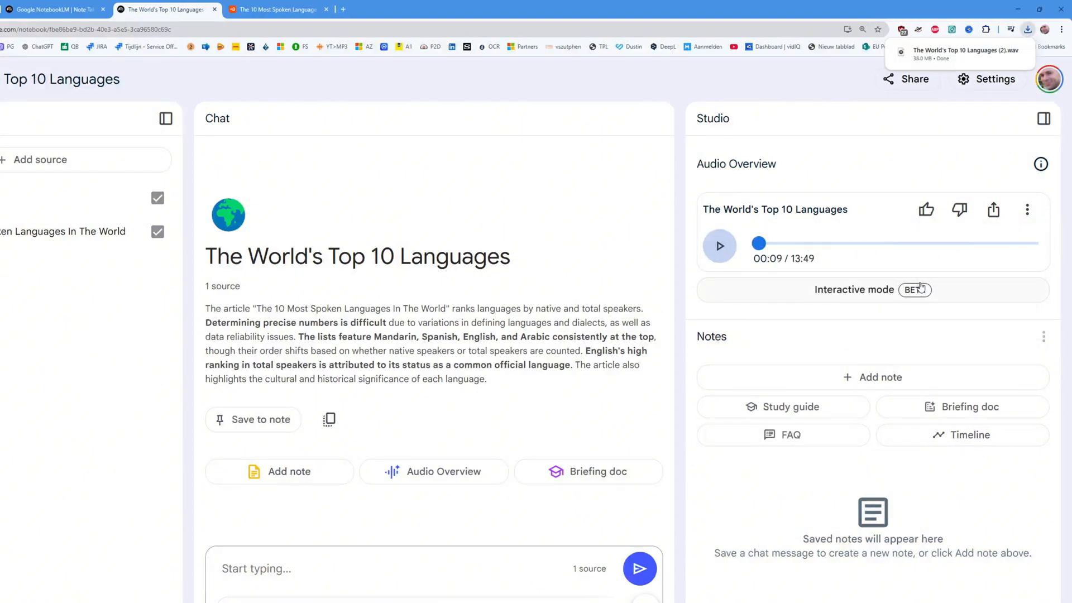
pyautogui.click(277, 9)
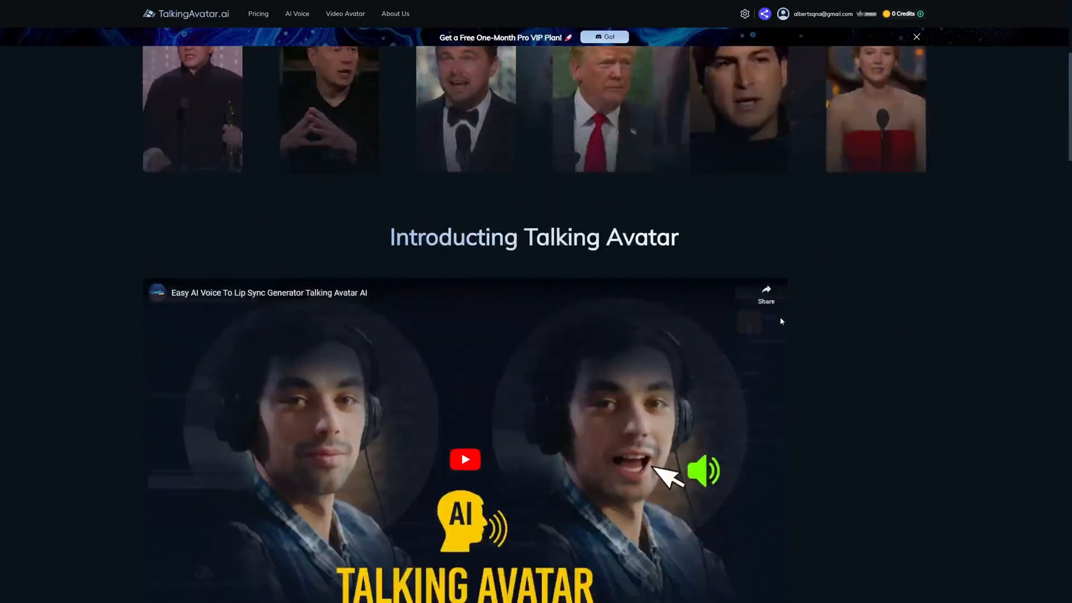
# Step: Scroll the TalkingAvatar.ai page down to the System Requirements section
pyautogui.scroll(-3)
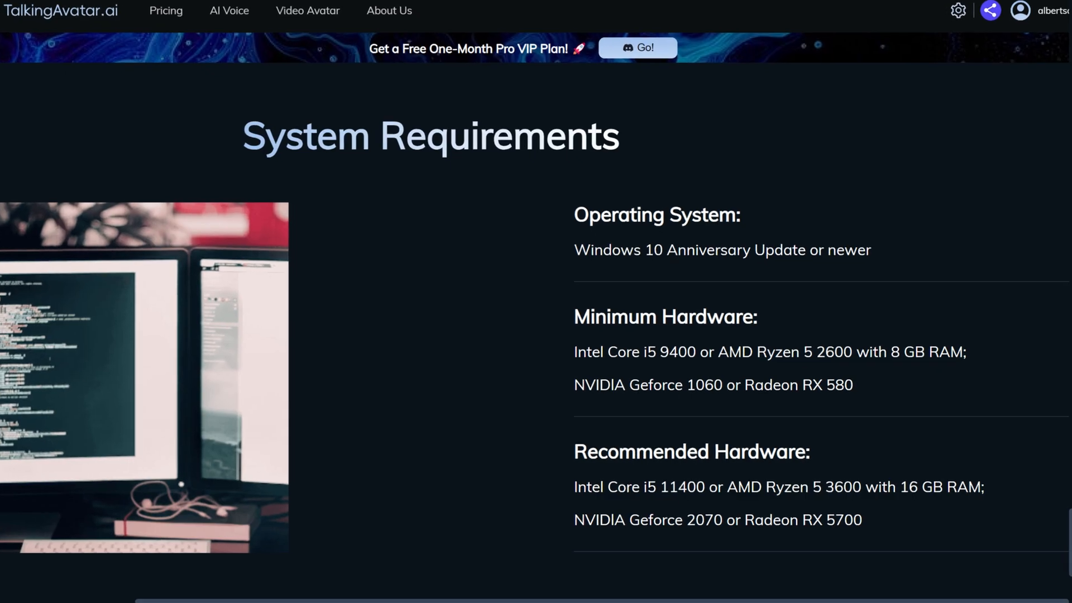
pyautogui.scroll(-3)
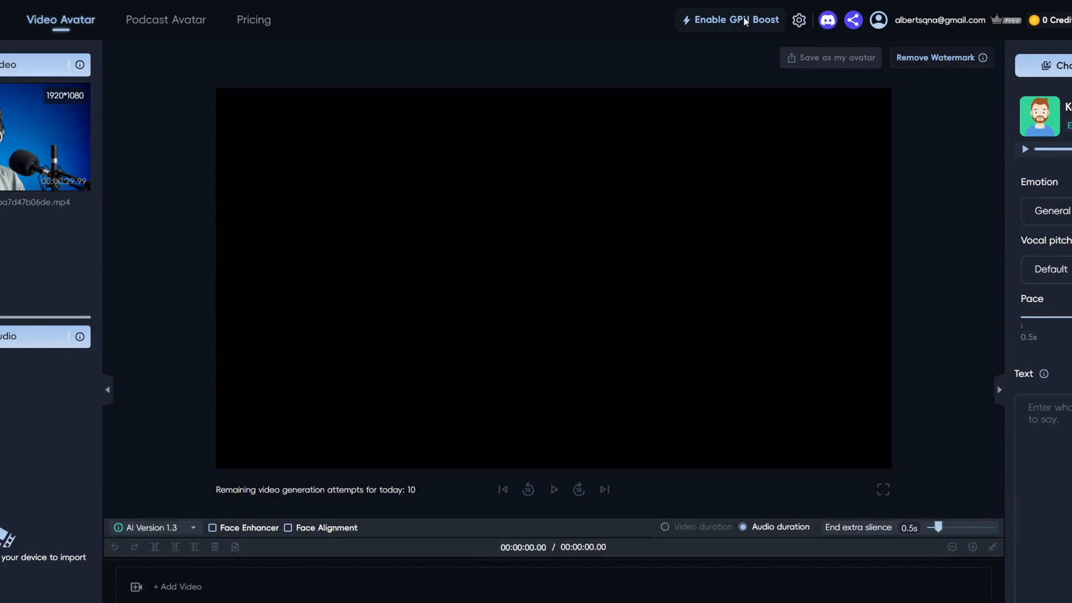
# Step: Enable GPU Boost, confirm activation now, and dismiss the success message
pyautogui.click(730, 19)
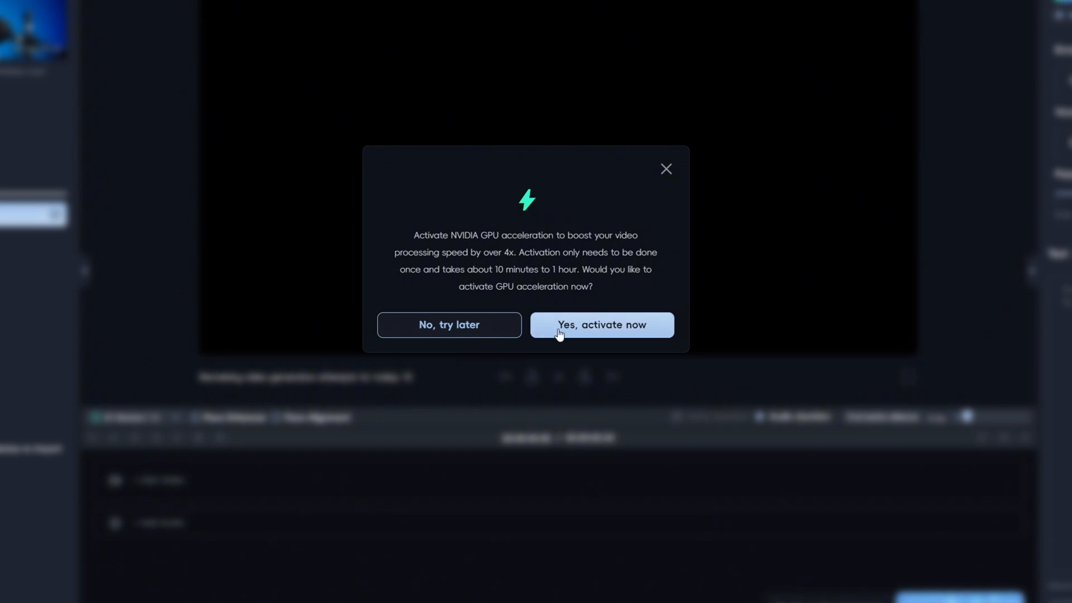
pyautogui.click(601, 325)
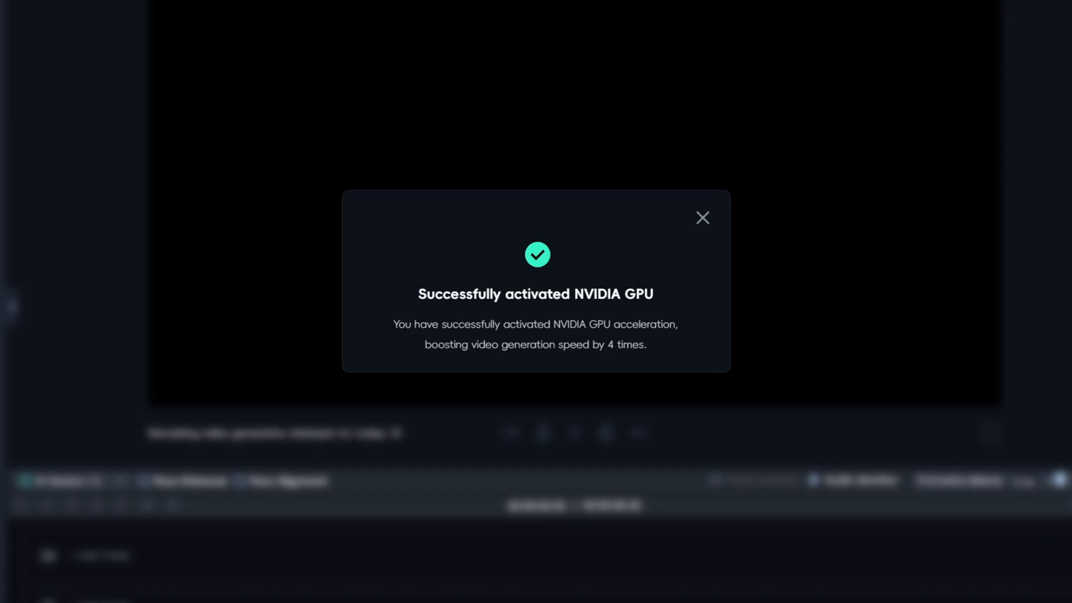
pyautogui.click(702, 218)
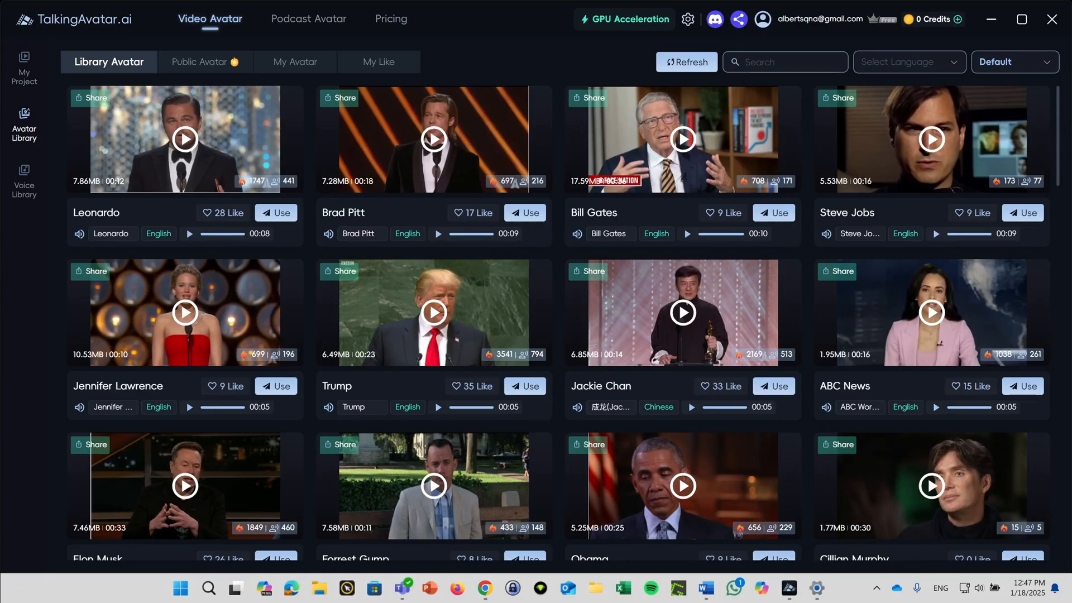
pyautogui.moveTo(303, 25)
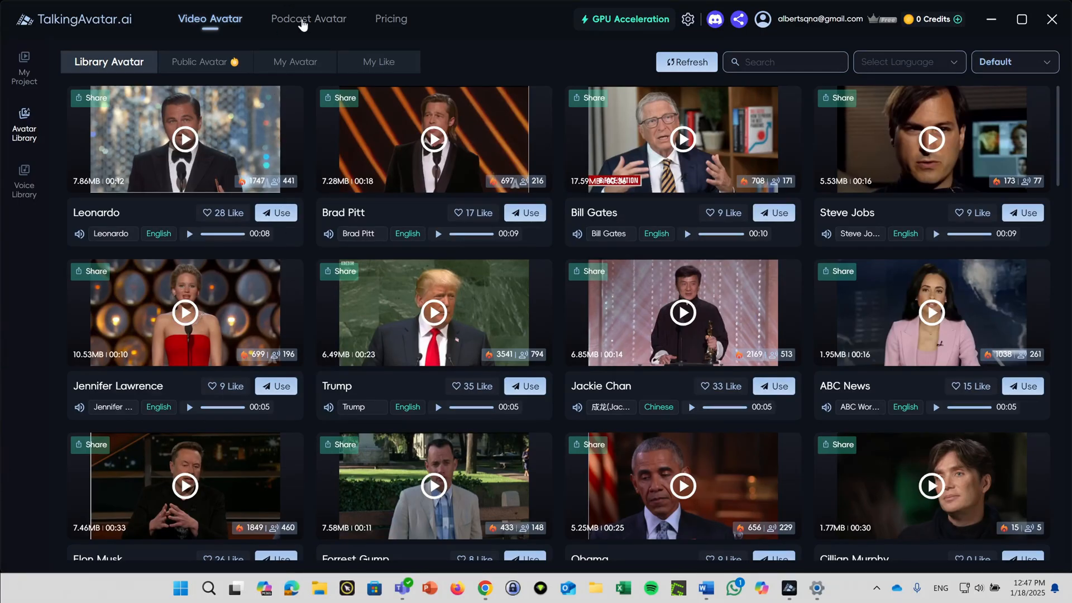
# Step: Switch to the Podcast Avatar section showing the two layout options
pyautogui.click(308, 19)
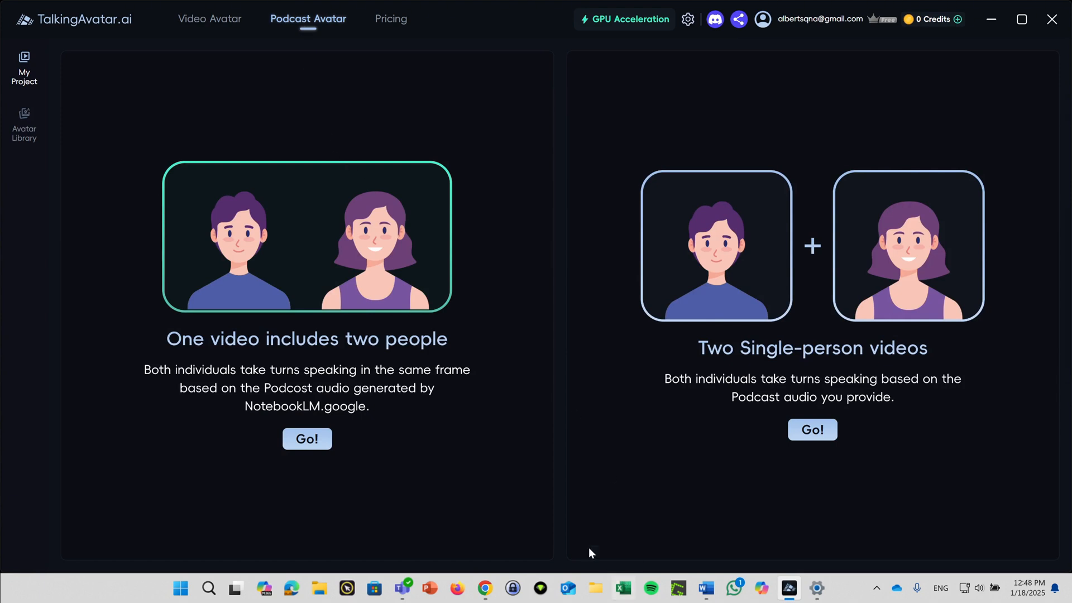
pyautogui.moveTo(355, 456)
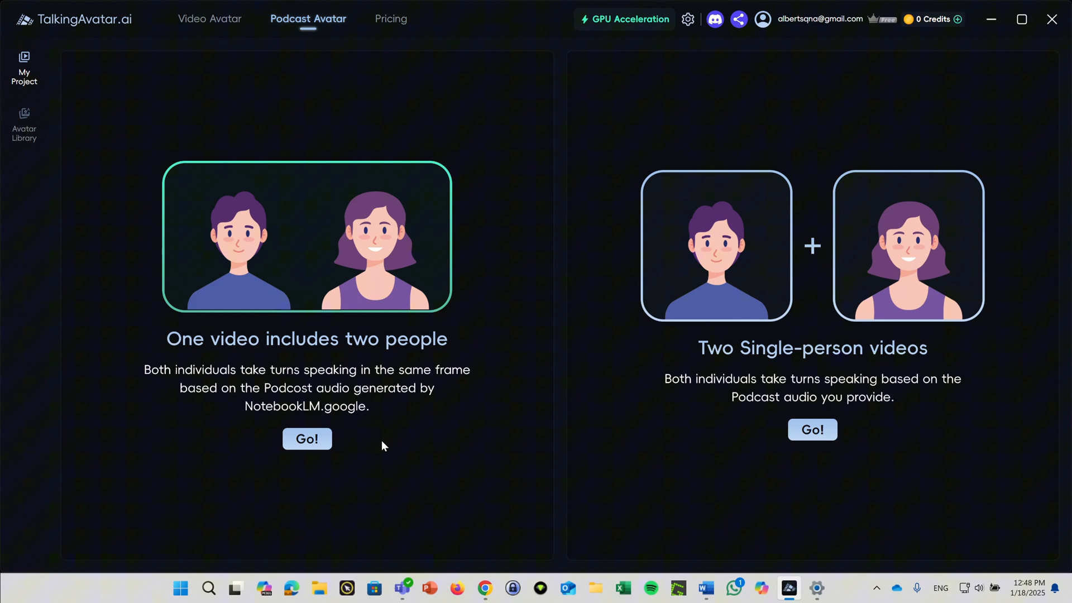
pyautogui.moveTo(403, 425)
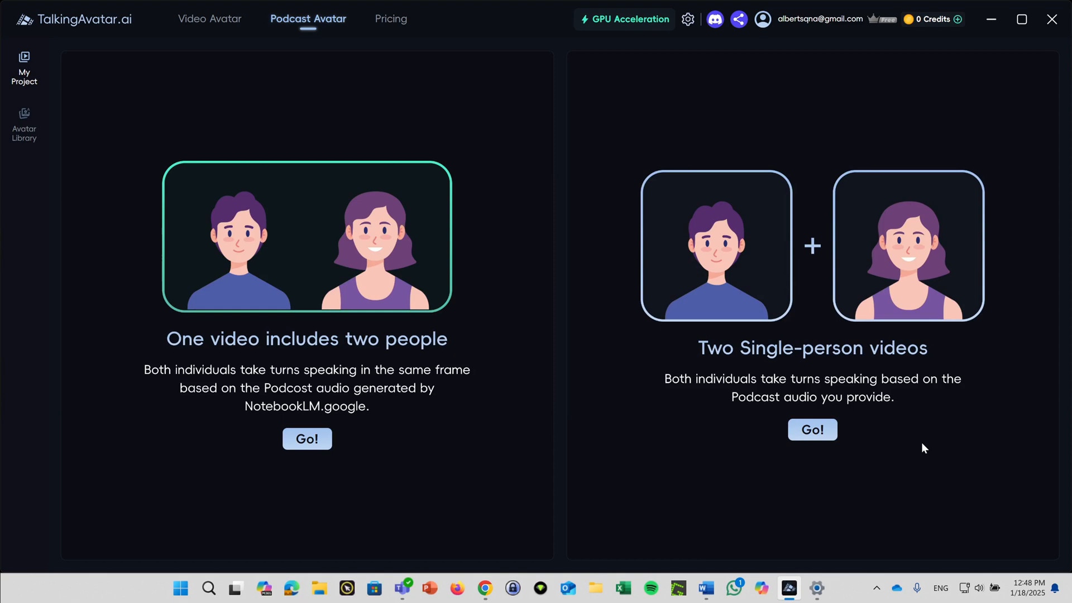
pyautogui.moveTo(904, 447)
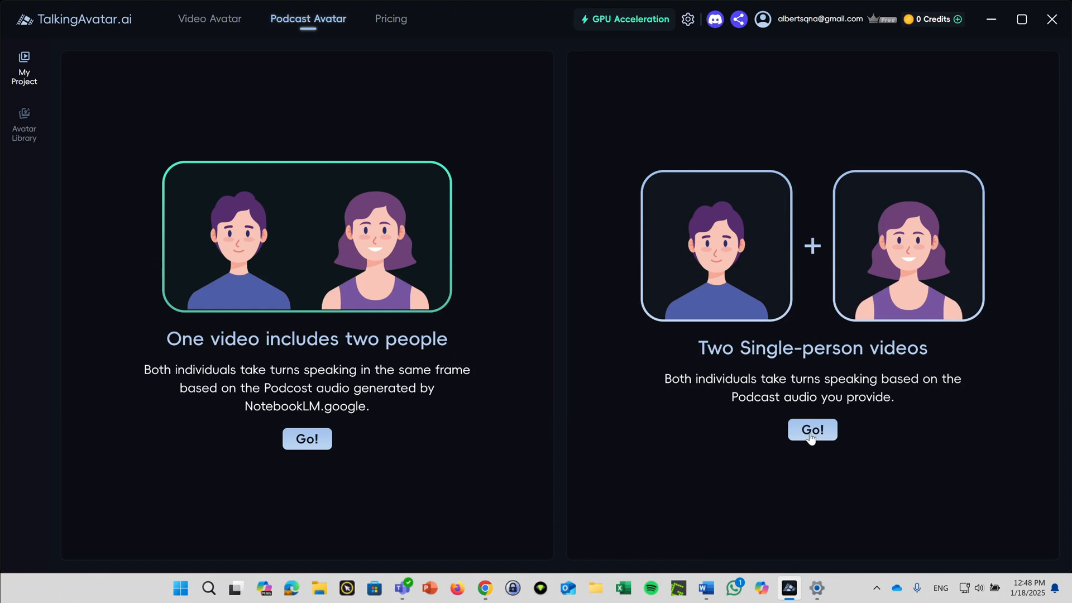
# Step: Choose Two Single-person videos, set the male clip as first speaker, browse the avatar library and cancel the import dialog
pyautogui.click(812, 429)
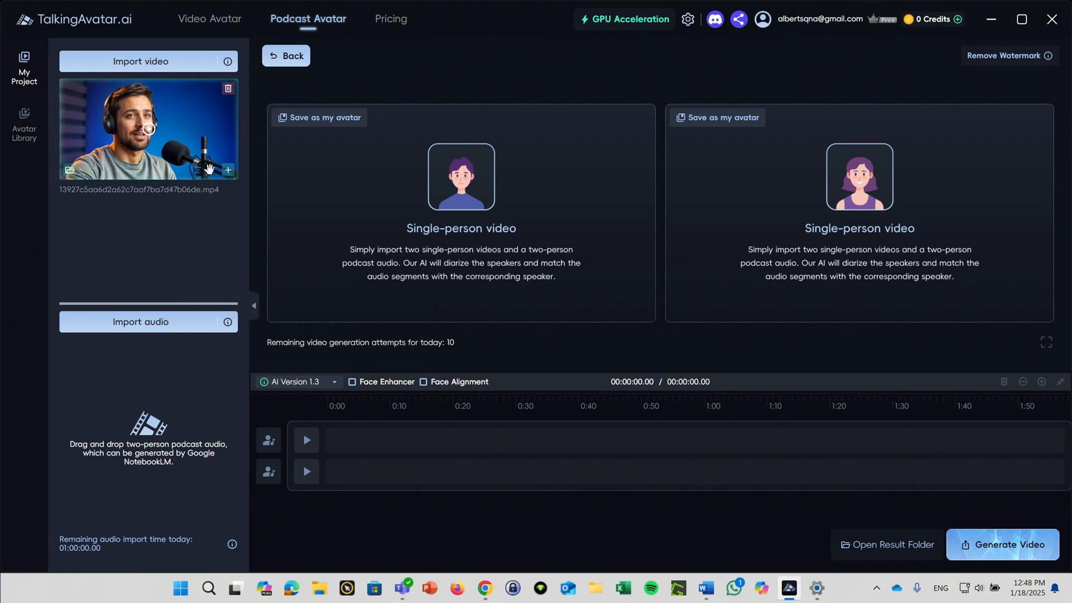
pyautogui.click(148, 129)
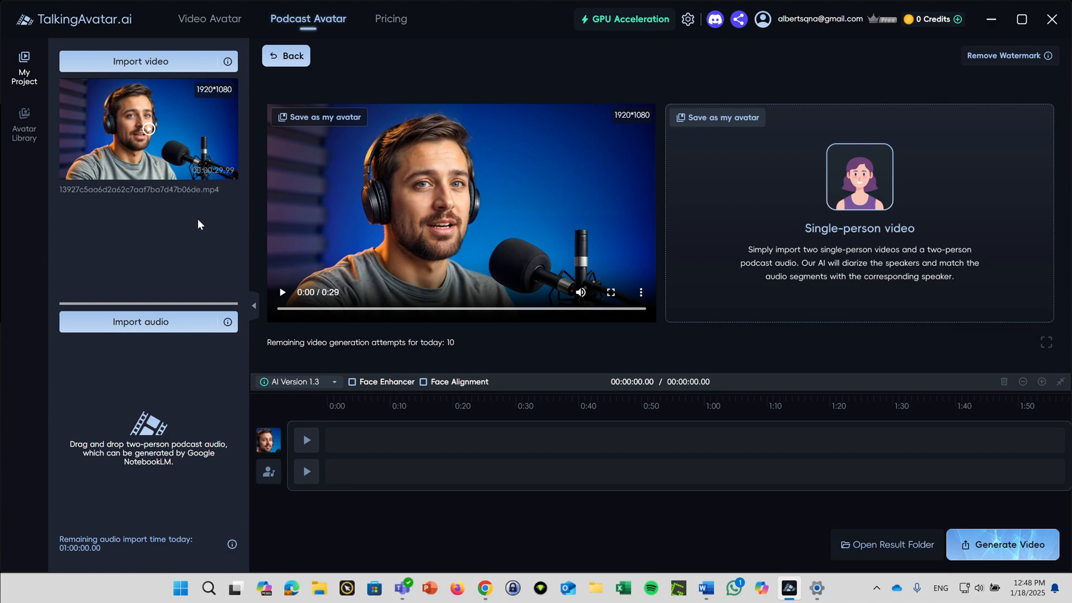
pyautogui.click(24, 124)
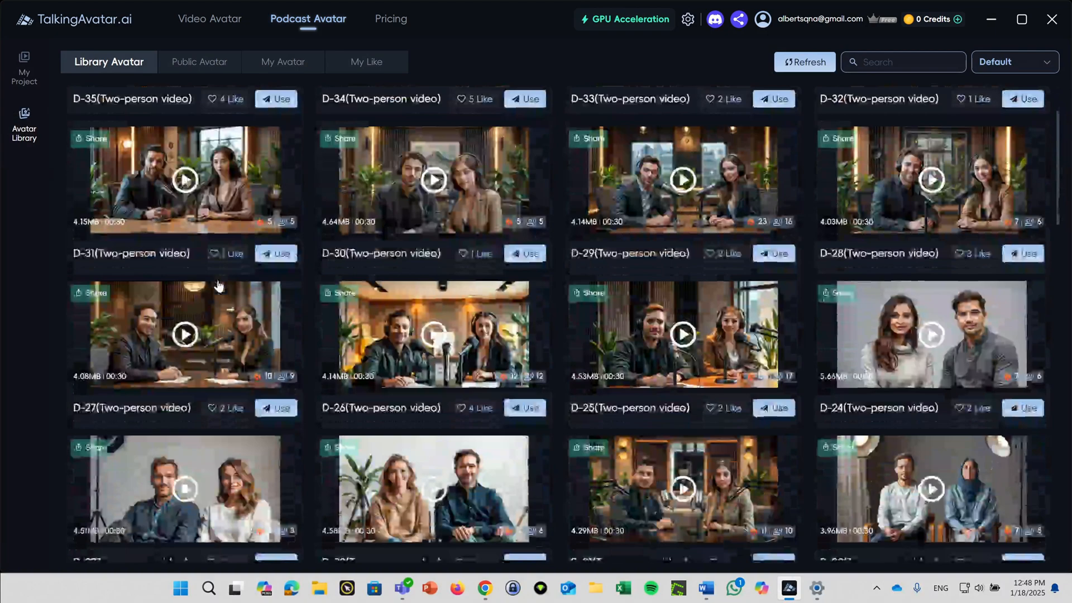
pyautogui.scroll(-3)
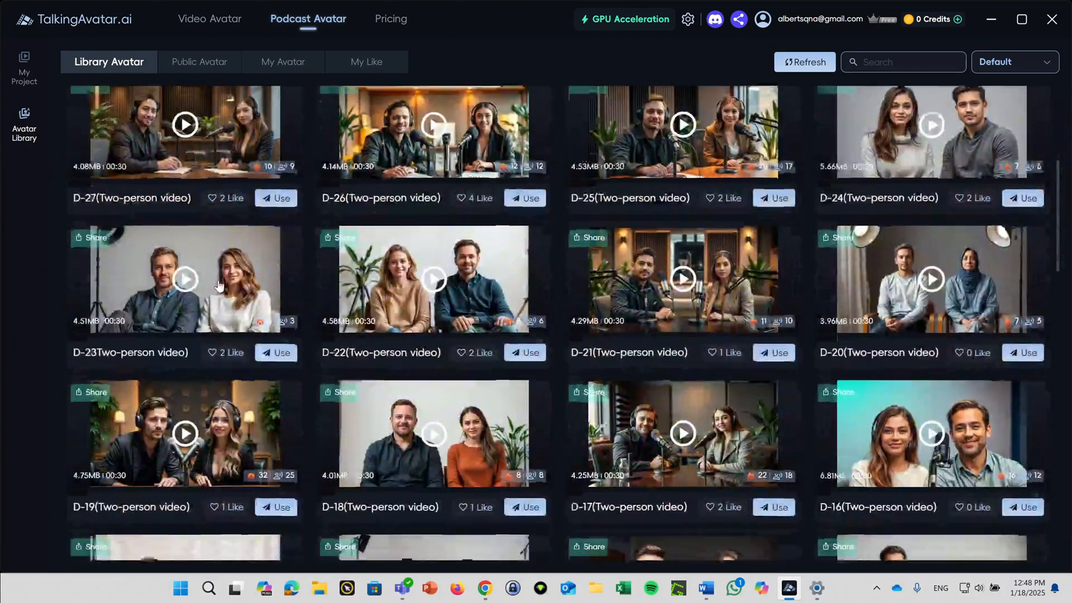
pyautogui.click(199, 62)
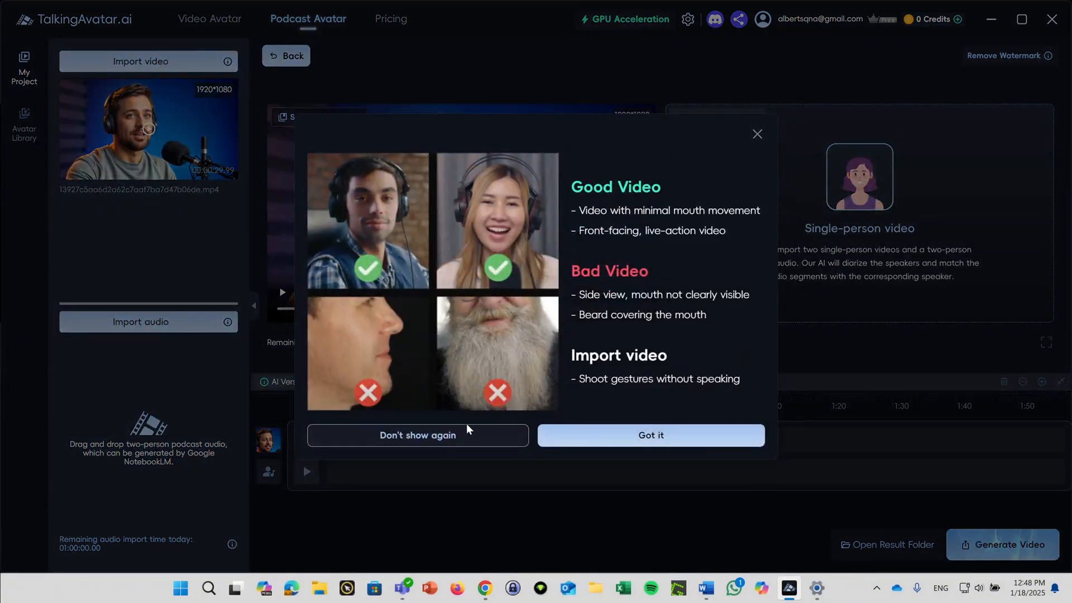
pyautogui.moveTo(583, 315)
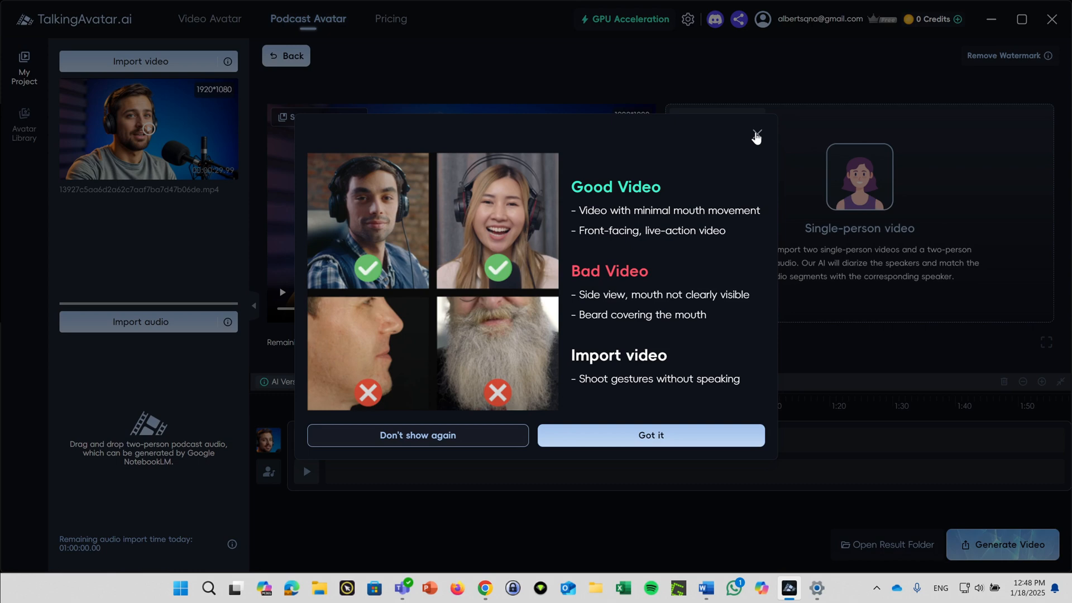
pyautogui.moveTo(757, 140)
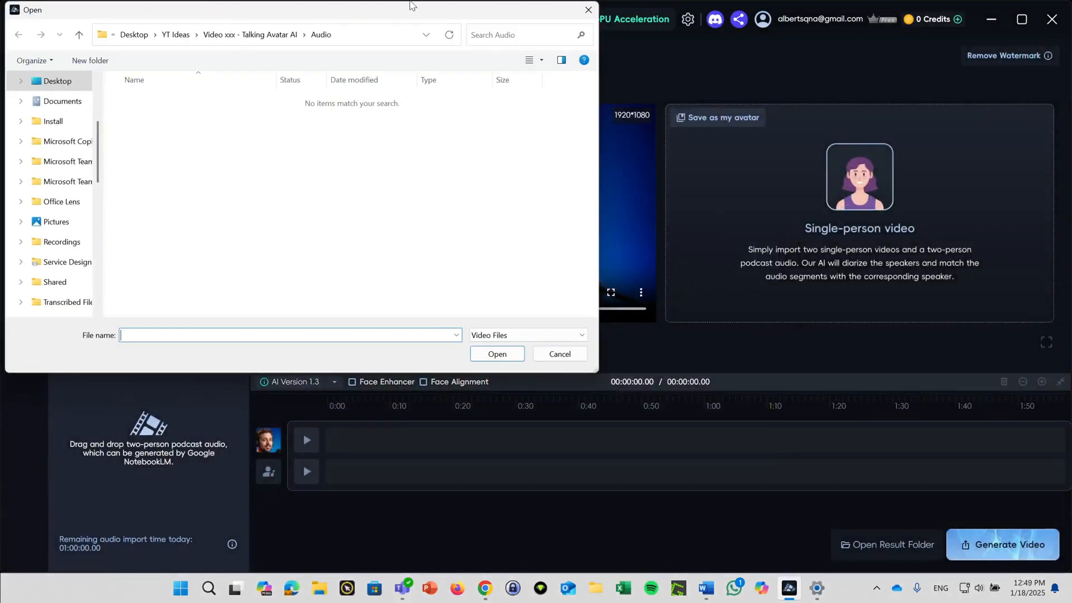
pyautogui.click(495, 354)
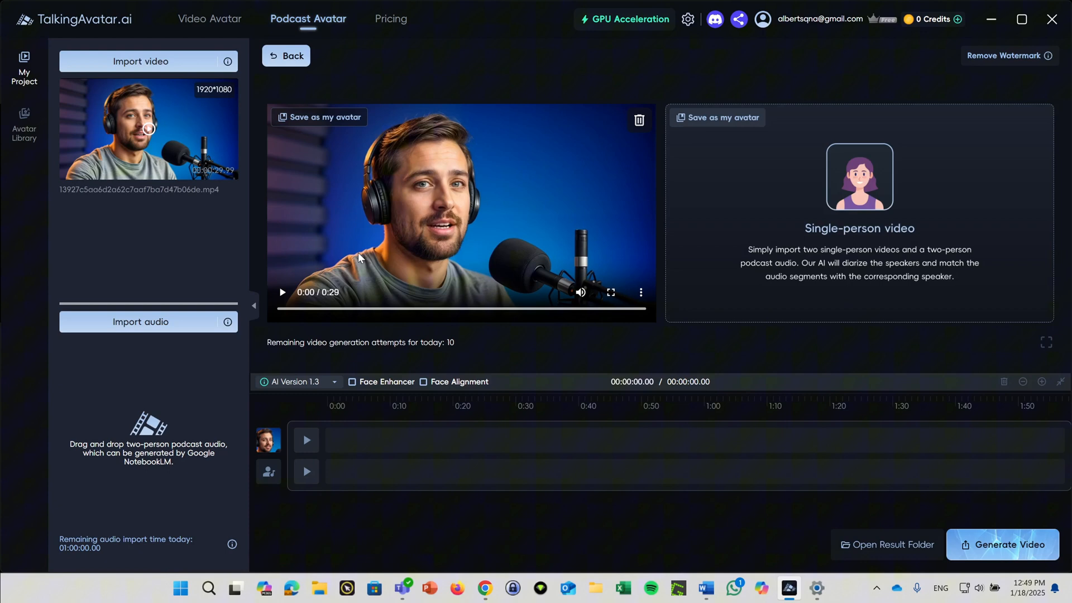
# Step: From the avatar library's My Like tab, use the liked female avatar S-30
pyautogui.click(23, 123)
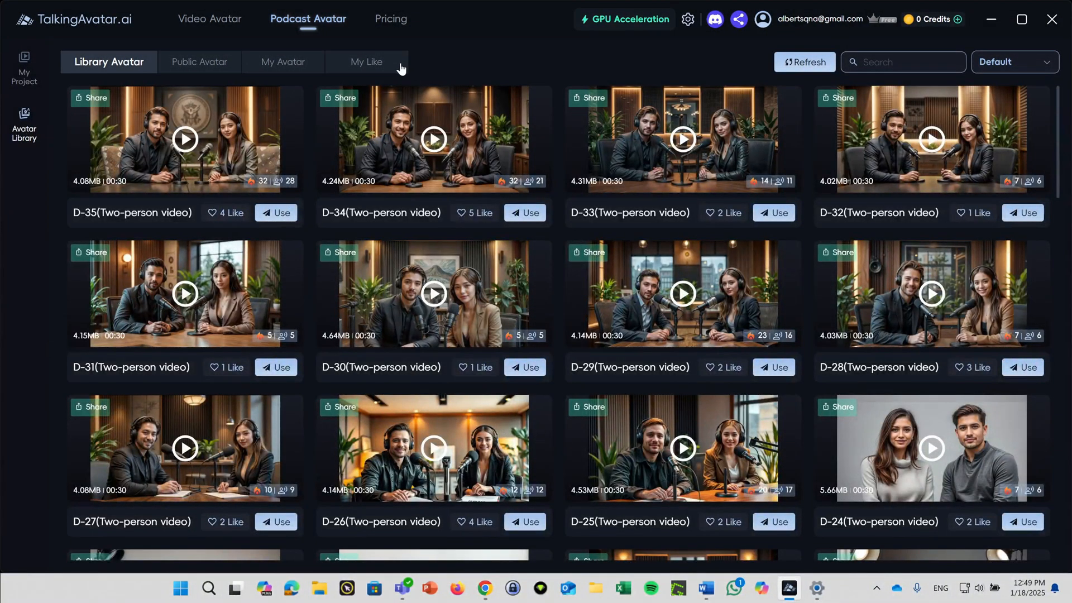
pyautogui.click(367, 62)
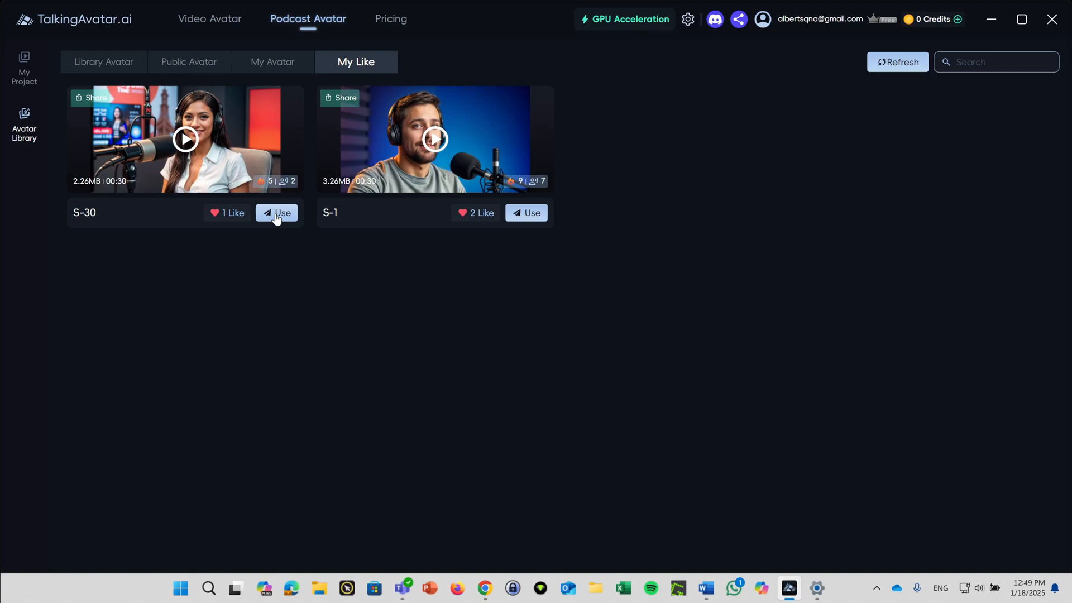
pyautogui.click(277, 212)
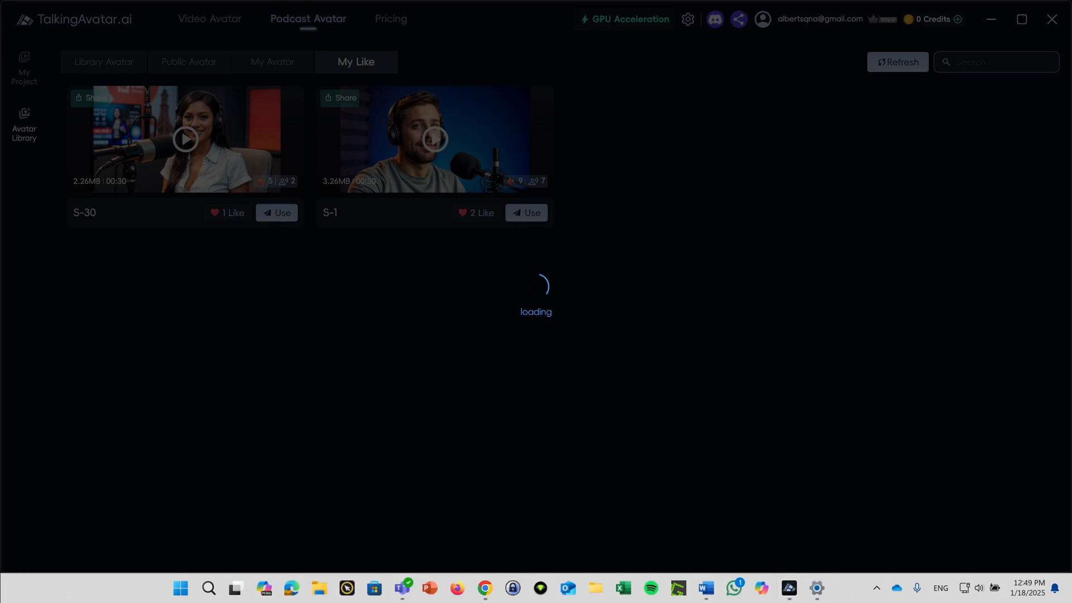
pyautogui.click(276, 212)
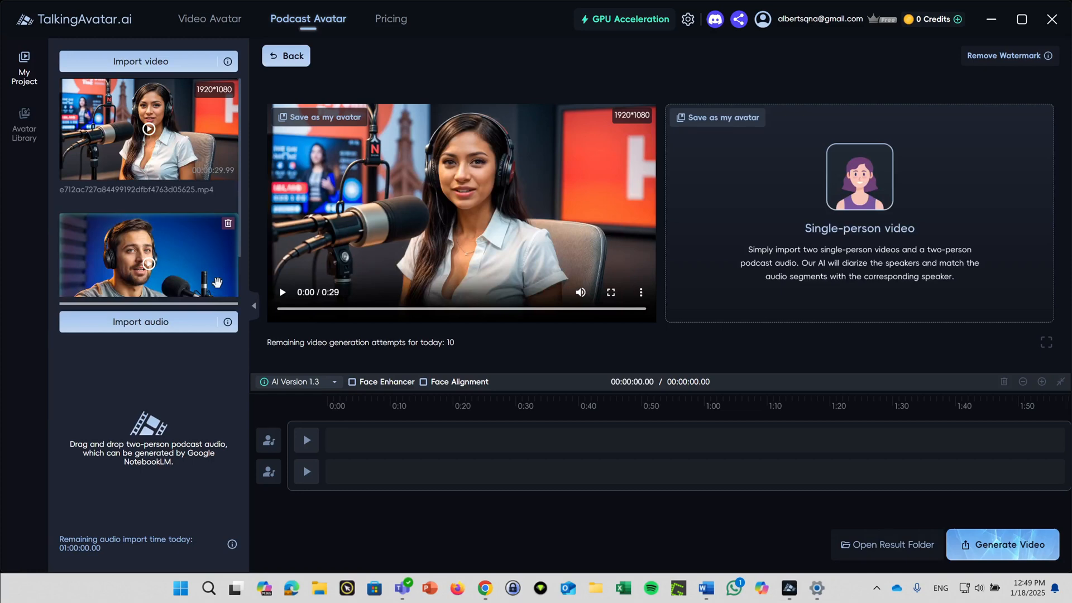
# Step: Set the male clip as second speaker, import the podcast audio, and enable Face Enhancer
pyautogui.click(148, 256)
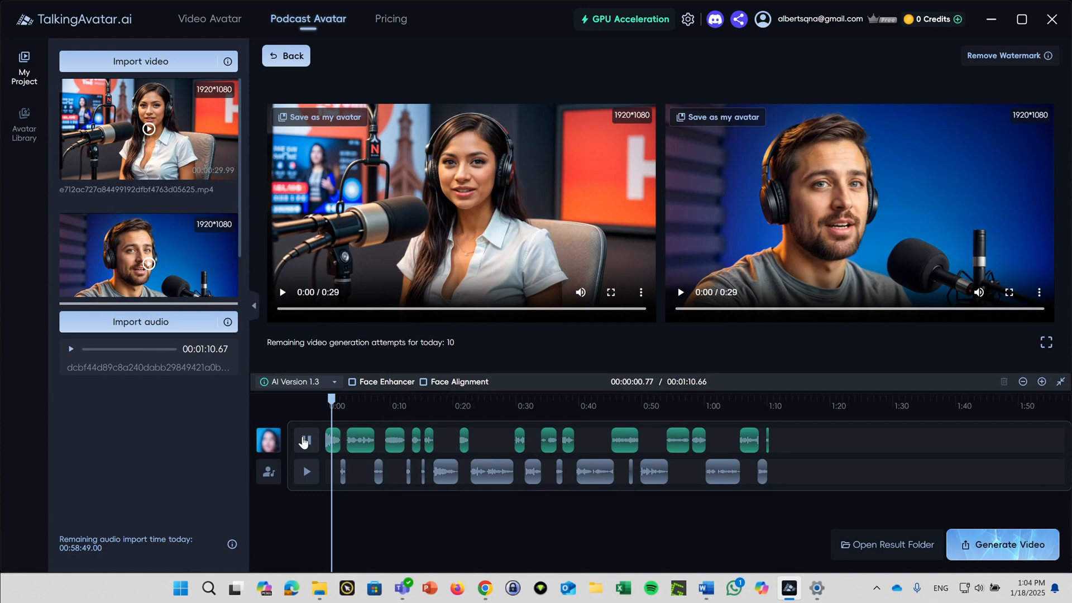
pyautogui.click(306, 441)
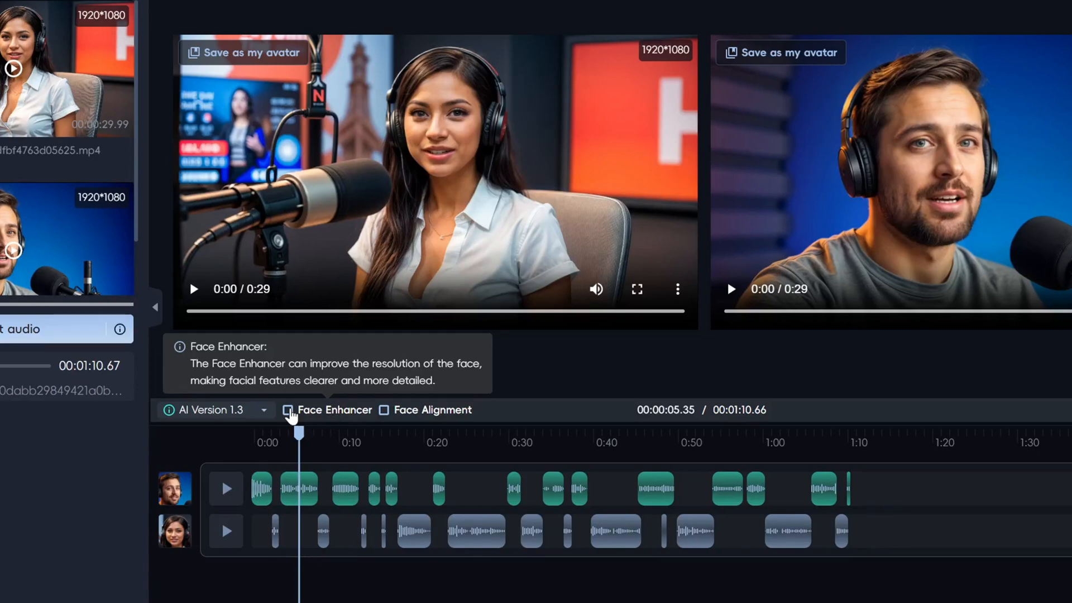
pyautogui.click(288, 409)
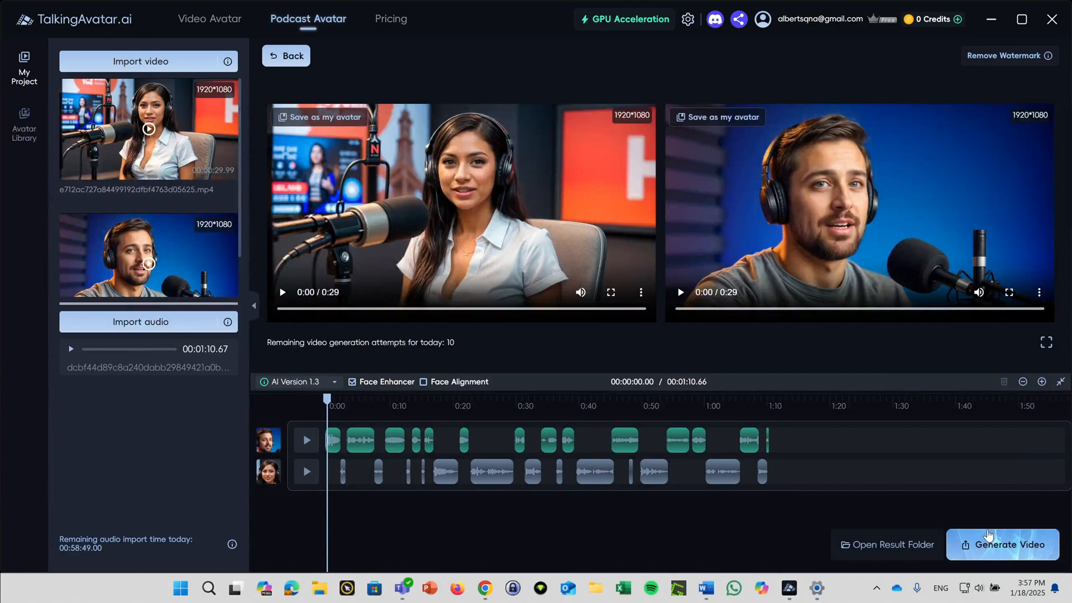
# Step: Generate the 01:11 podcast video and open the results folder with the finished file
pyautogui.click(1003, 545)
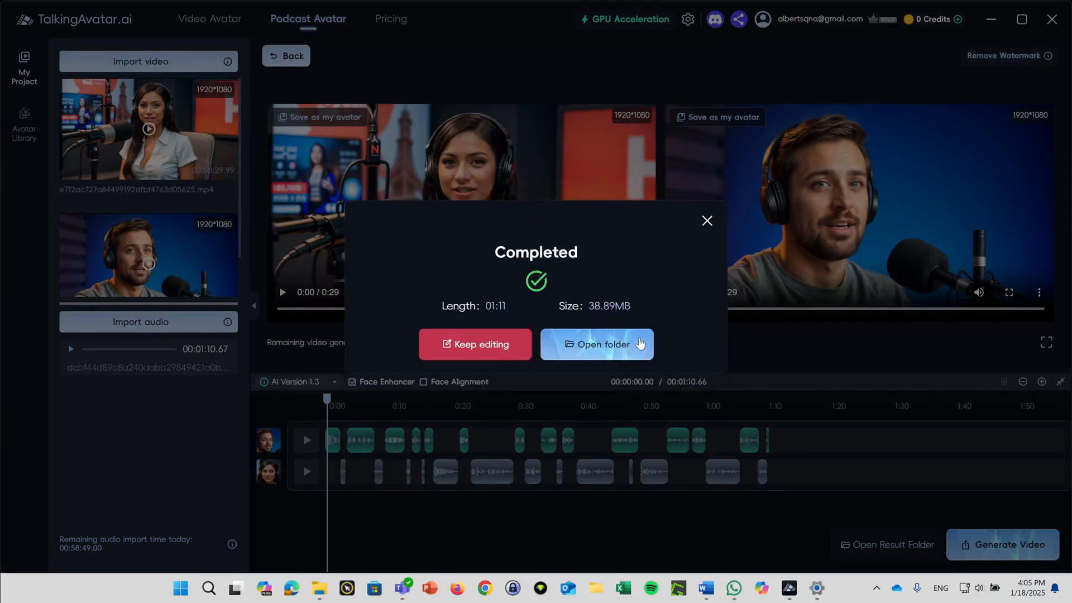
pyautogui.click(597, 344)
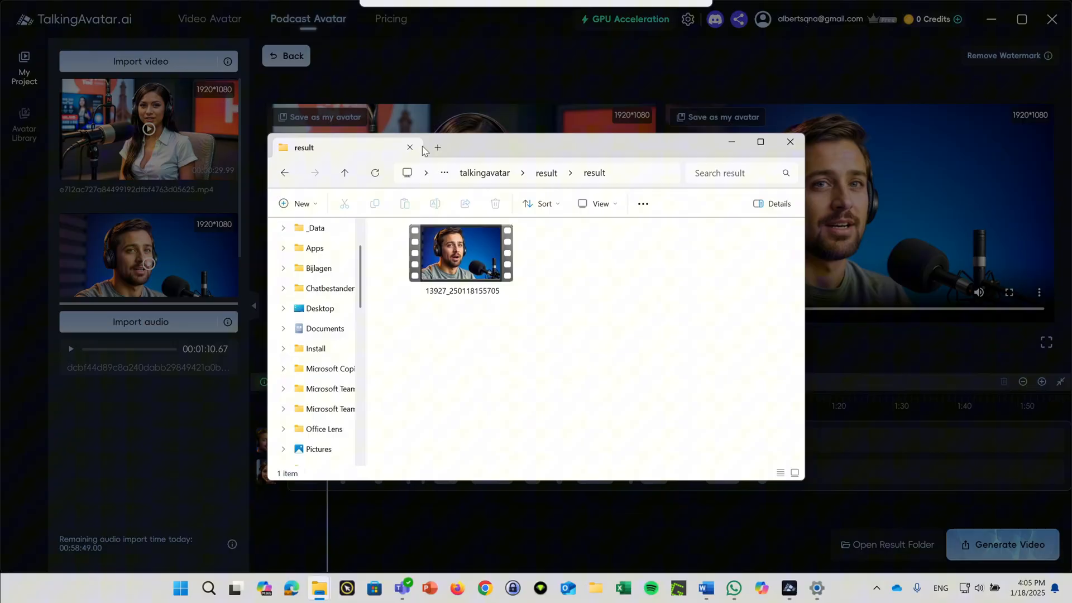